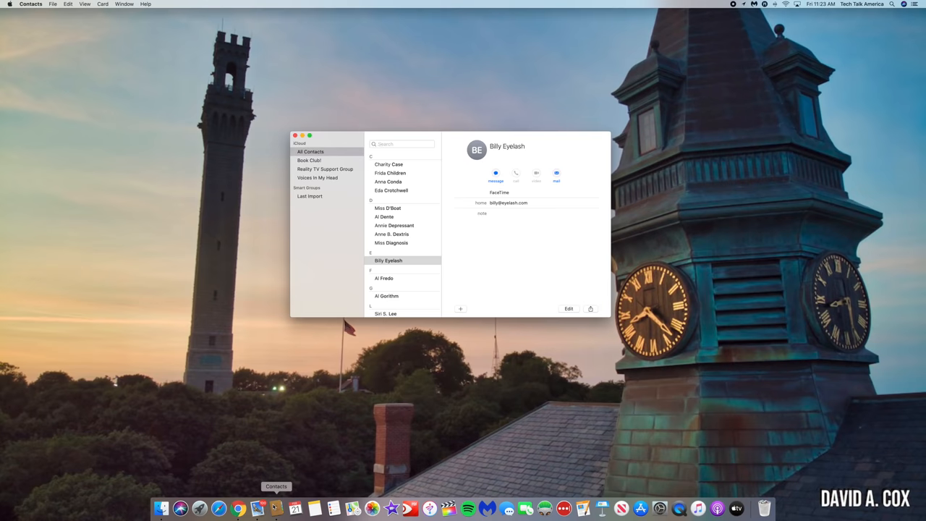
- Create a contact group named 'Dinner Group' and select contacts in All Contacts
click(52, 5)
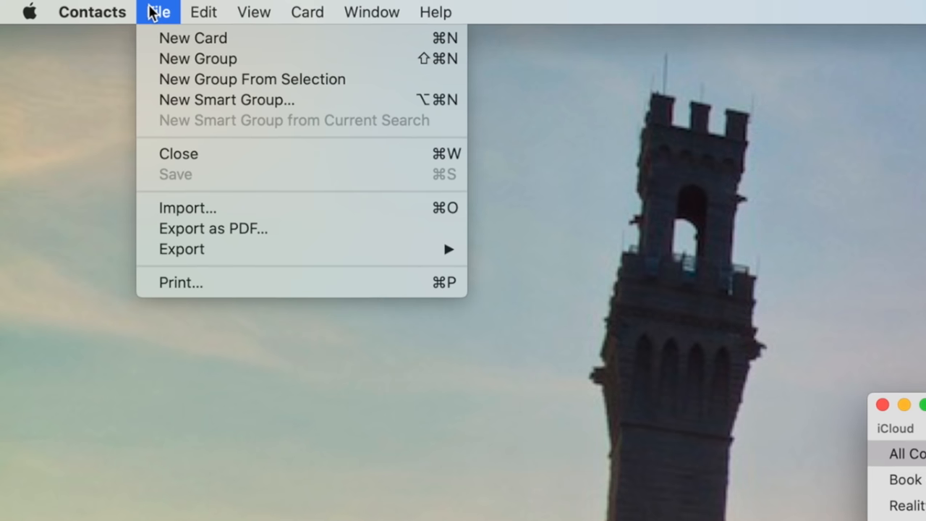
click(197, 58)
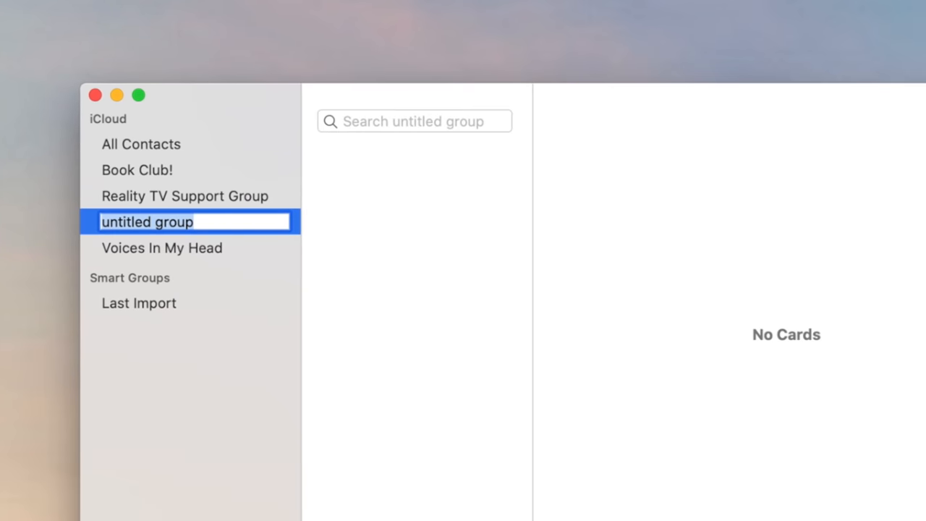
text(Dinner Group)
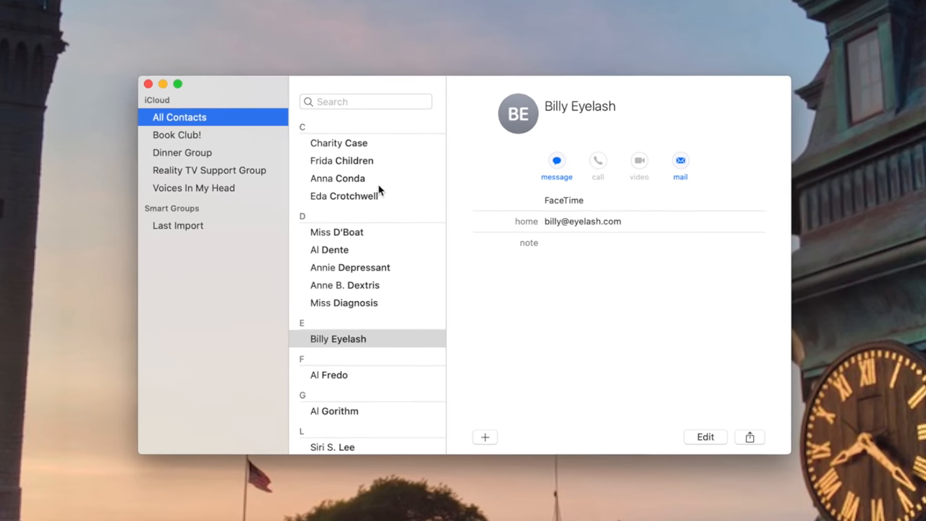
click(342, 158)
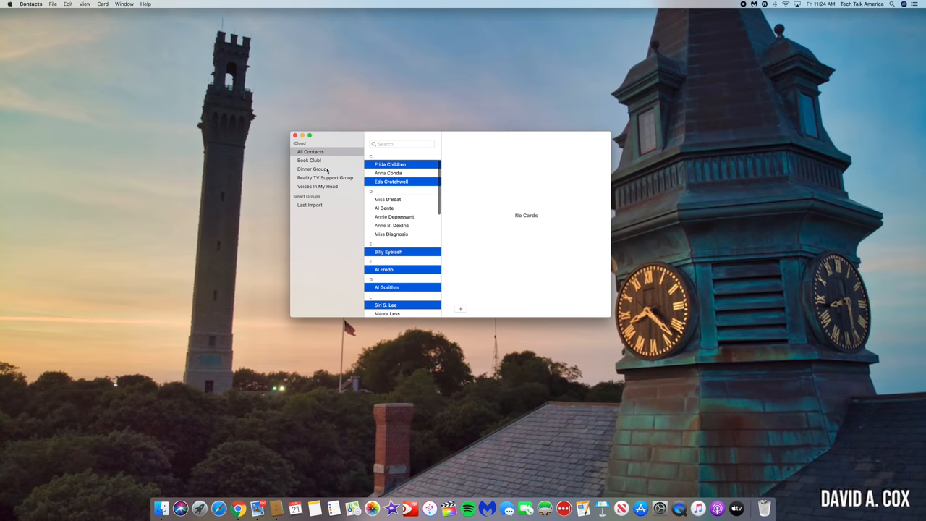
- Launch Mail and type 'dinner' in the new message's To field
click(256, 508)
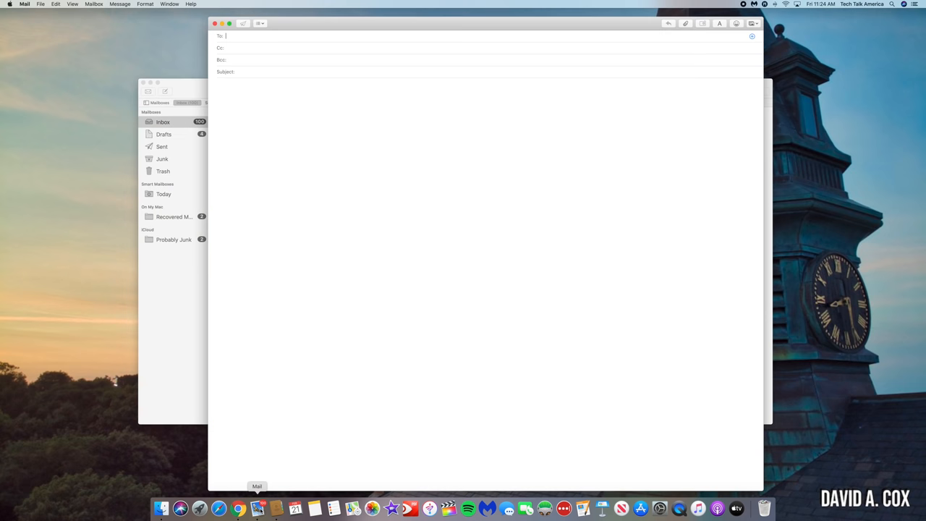
text(dinner)
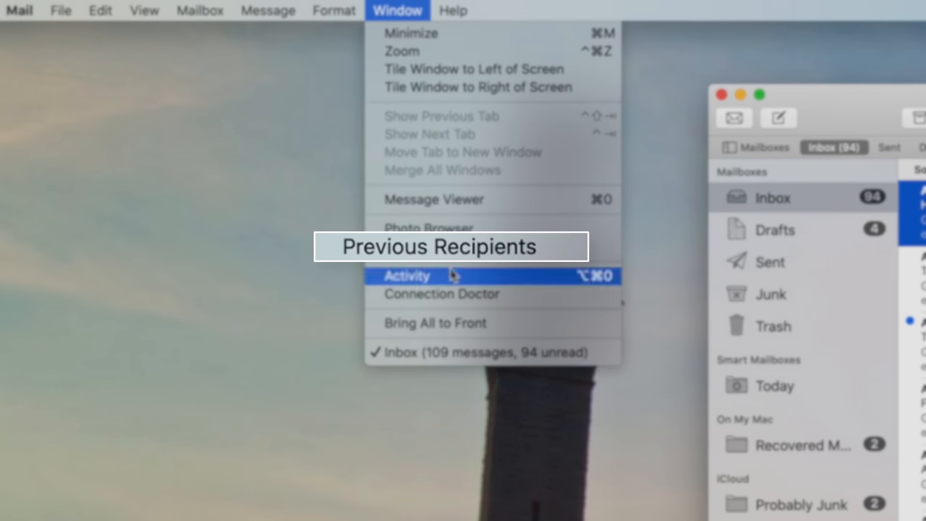
- Open the Previous Recipients list and scroll down to find Anna Lytics
click(434, 246)
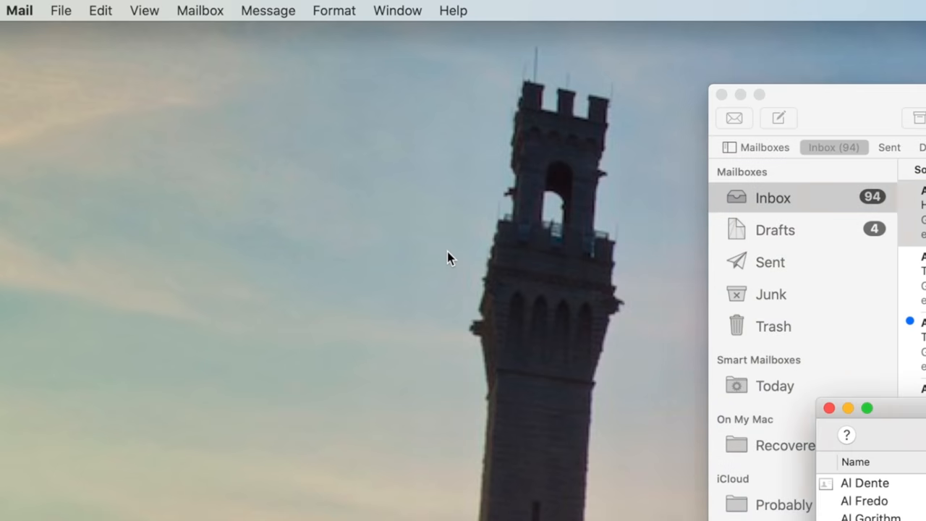
click(224, 234)
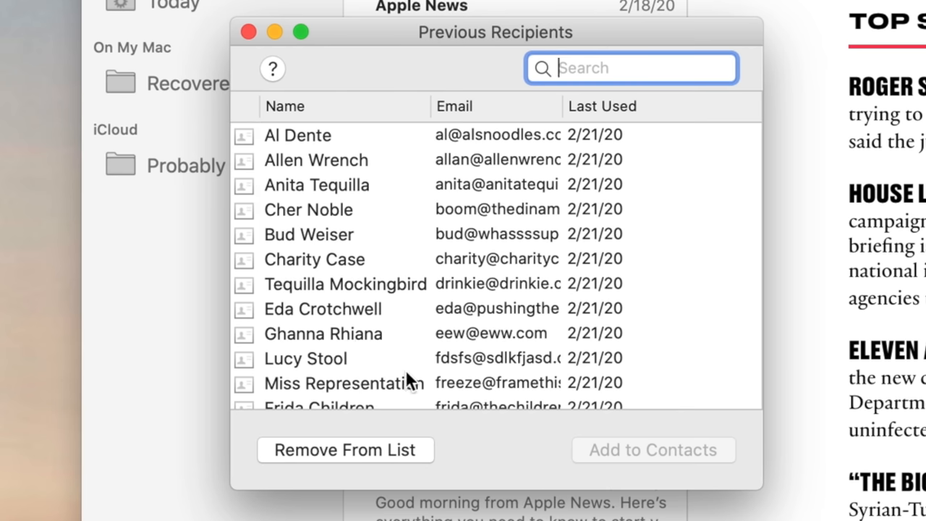
scroll(down, 3)
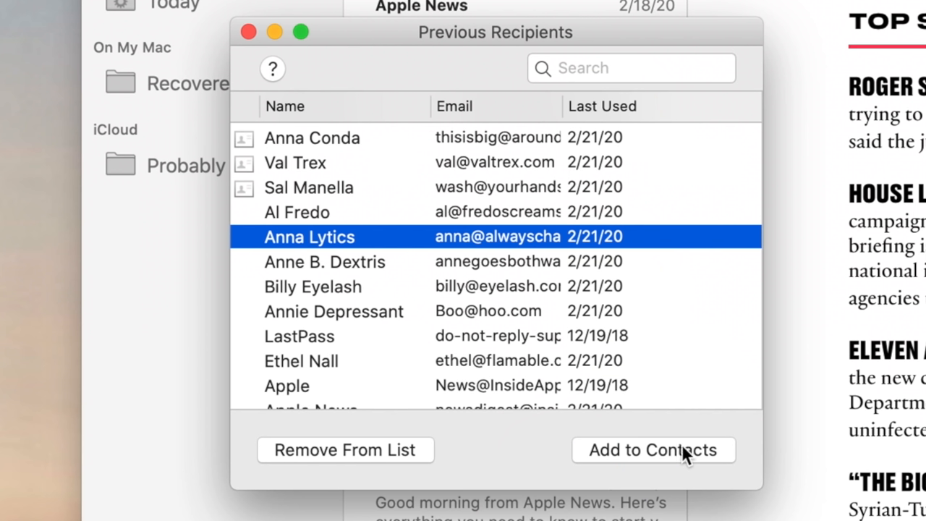
mouse_move(666, 445)
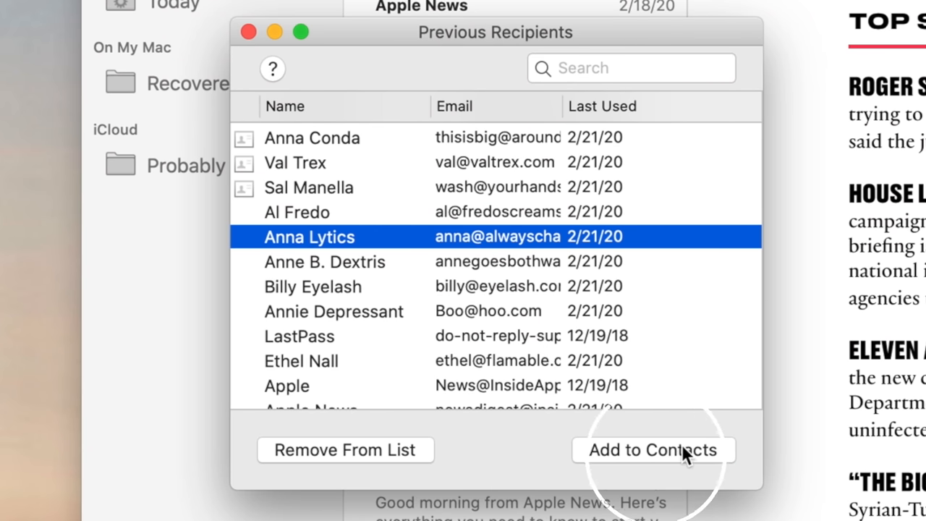
- Add Anna Lytics from Previous Recipients to Contacts
click(653, 450)
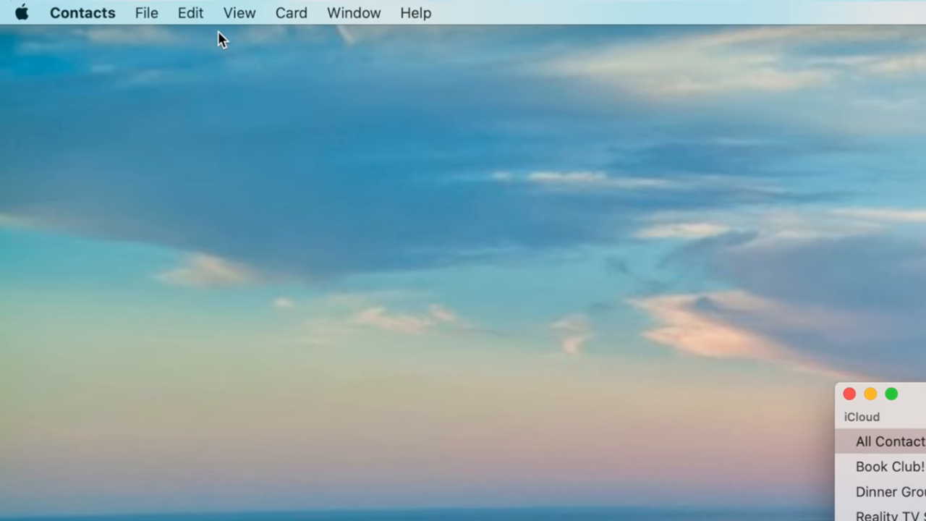
- Create a contact group named 'Everyone', then show All Contacts again
click(146, 13)
text(Everyone)
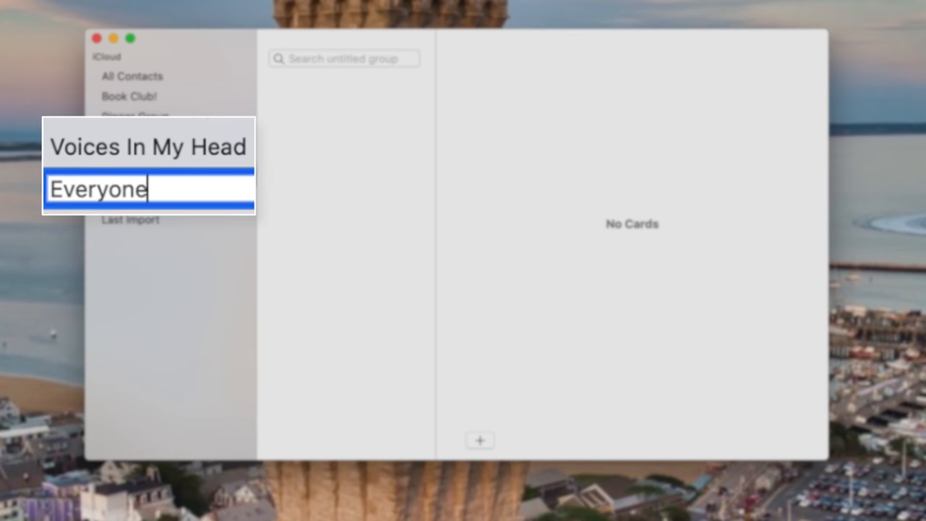
key(Return)
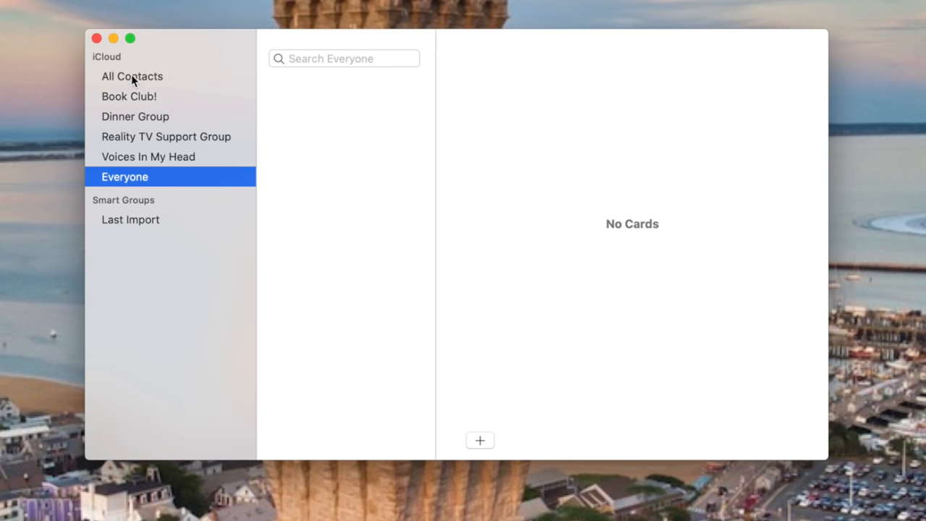
click(131, 76)
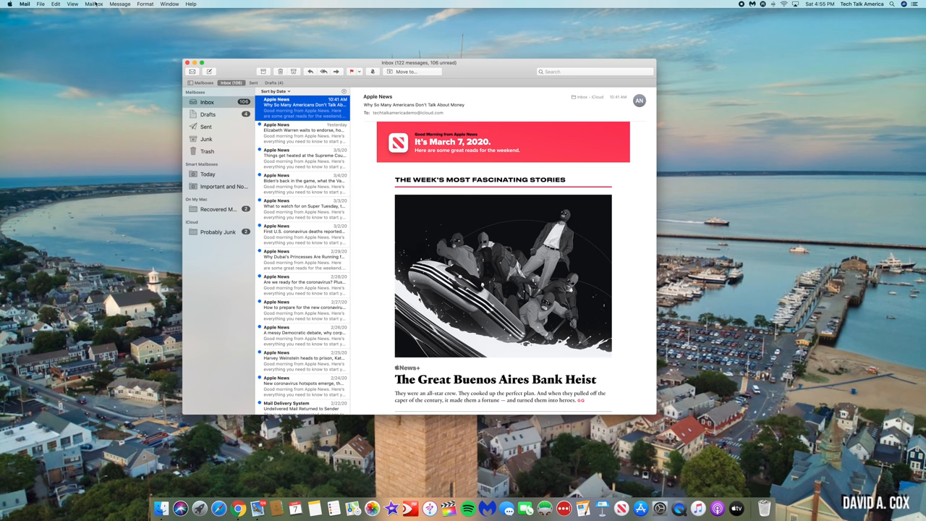
- Start a new smart mailbox named 'Everyone'
click(94, 3)
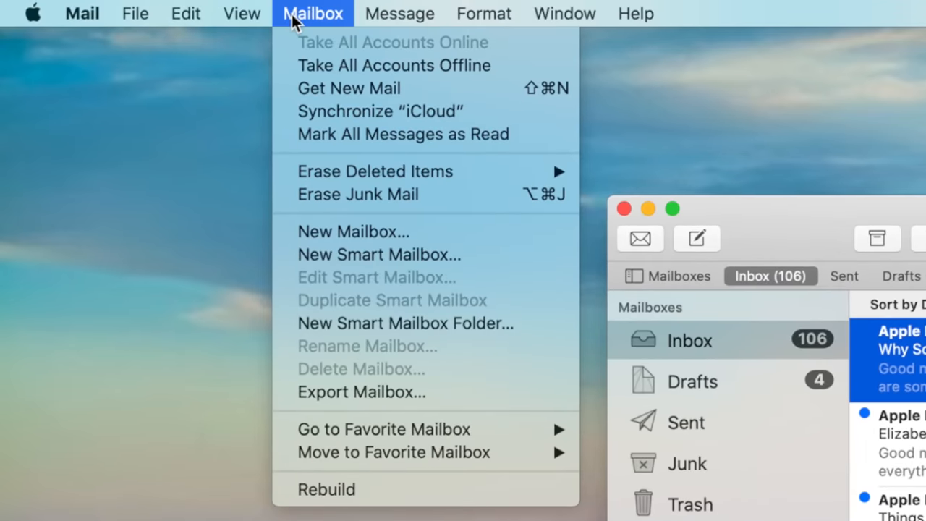
mouse_move(377, 254)
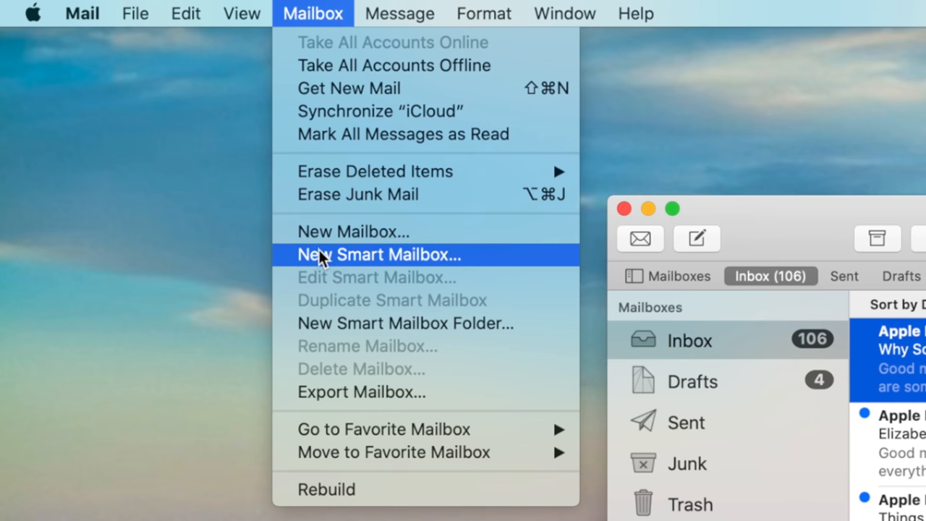
click(378, 254)
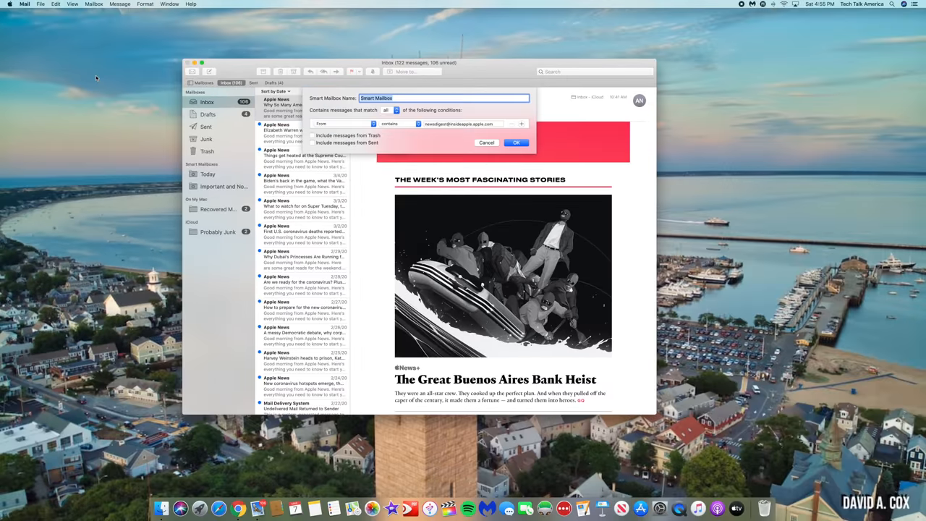
text(Everyo)
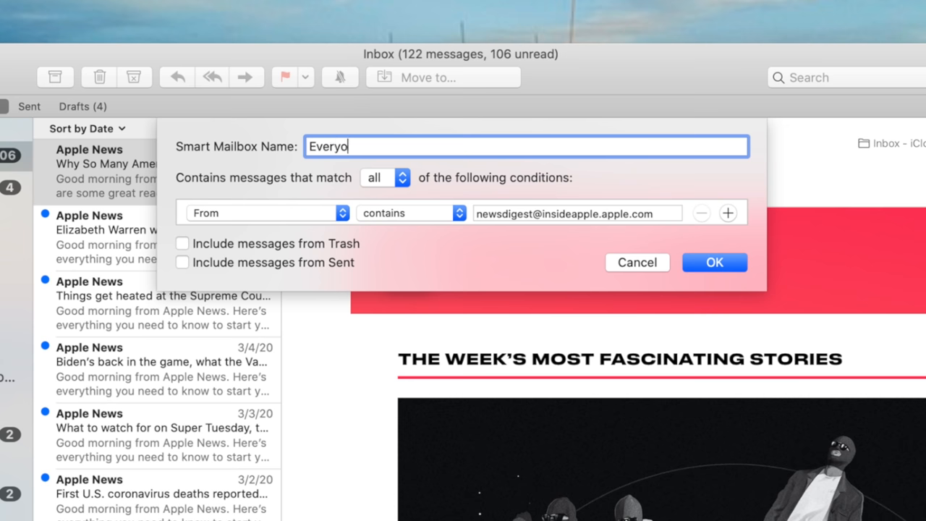
text(ne)
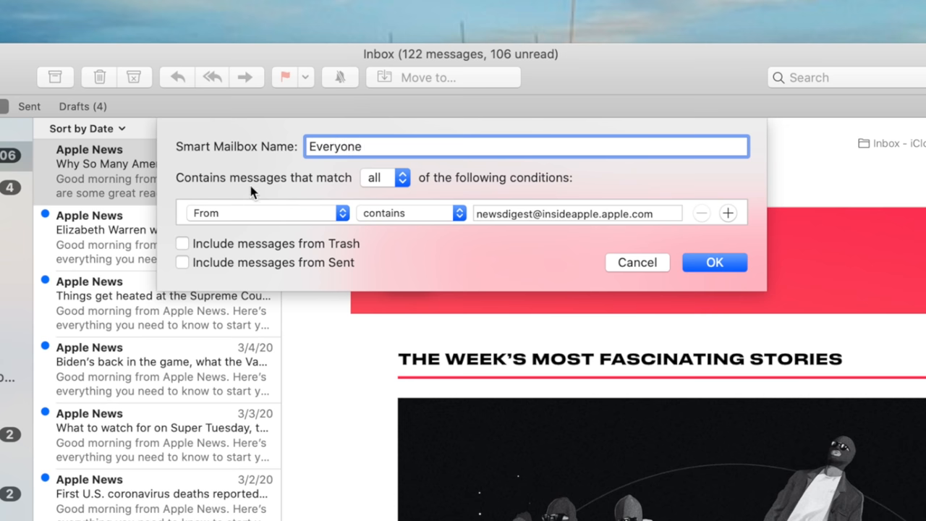
- Set the rule to Sender is member of group Everyone and add a second condition
click(264, 213)
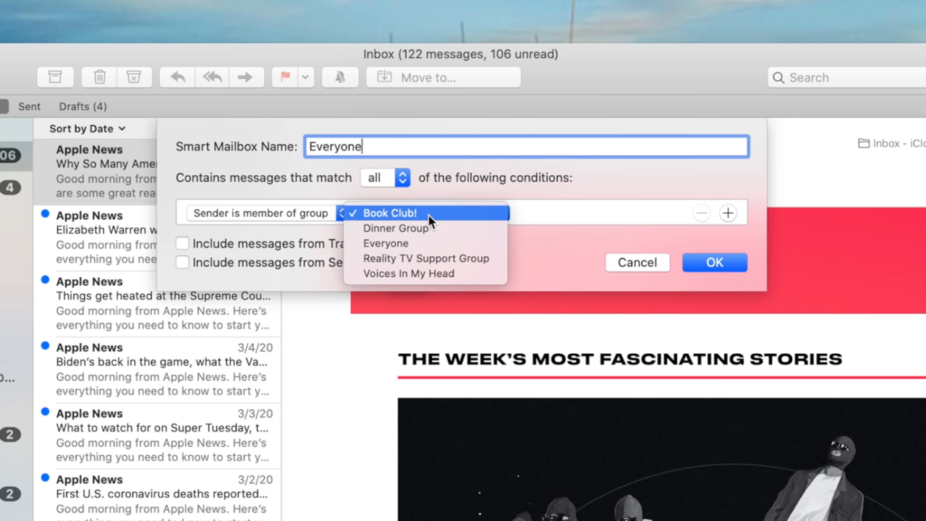
click(386, 243)
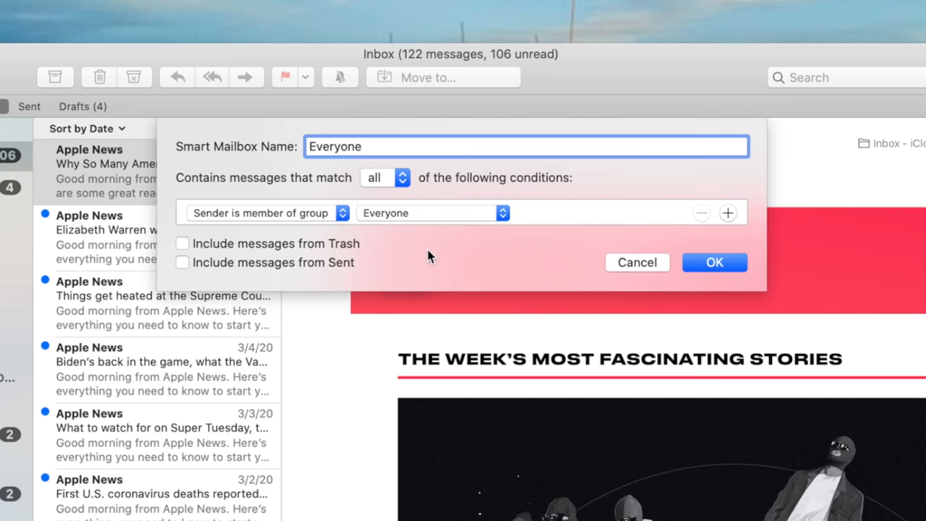
mouse_move(745, 221)
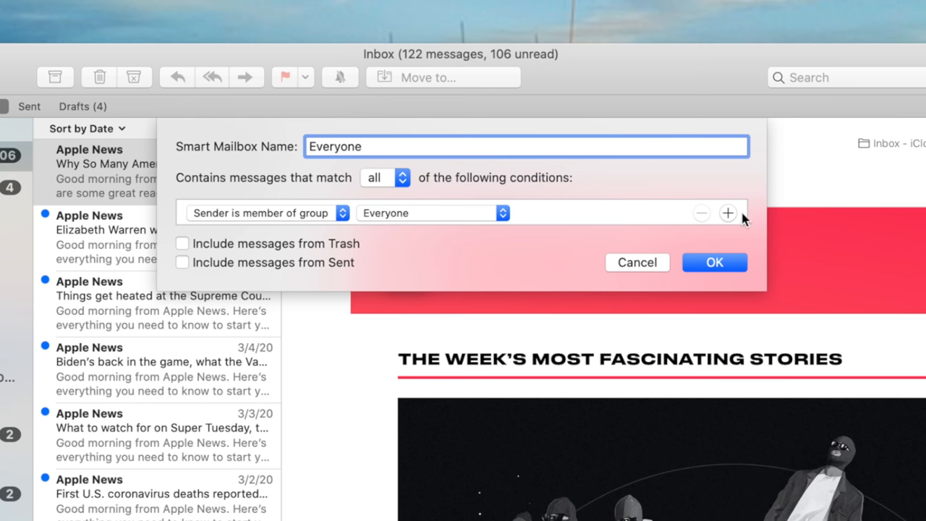
click(728, 212)
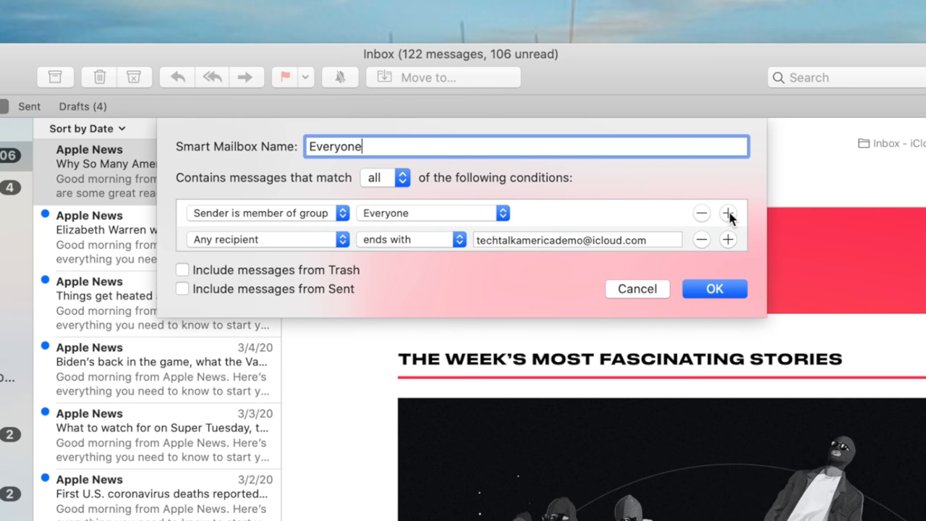
click(263, 239)
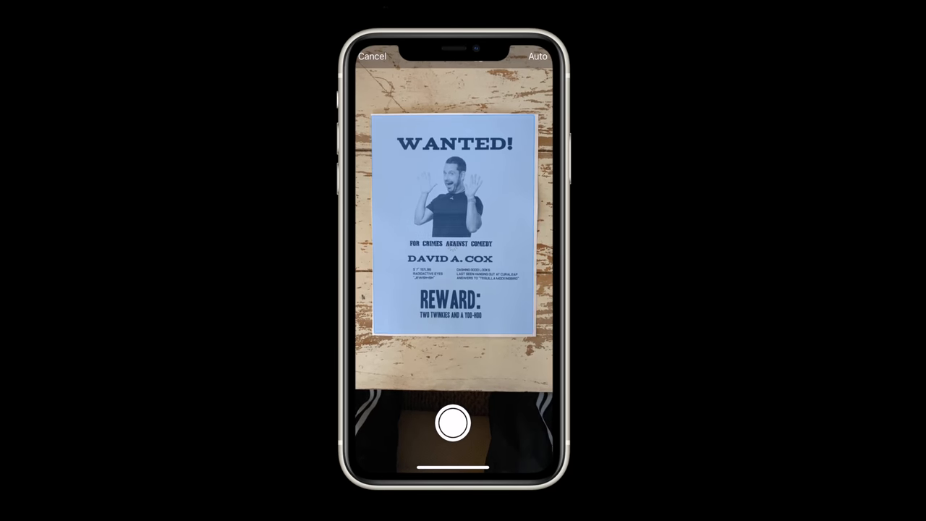
- Capture a scan of the WANTED poster
click(452, 423)
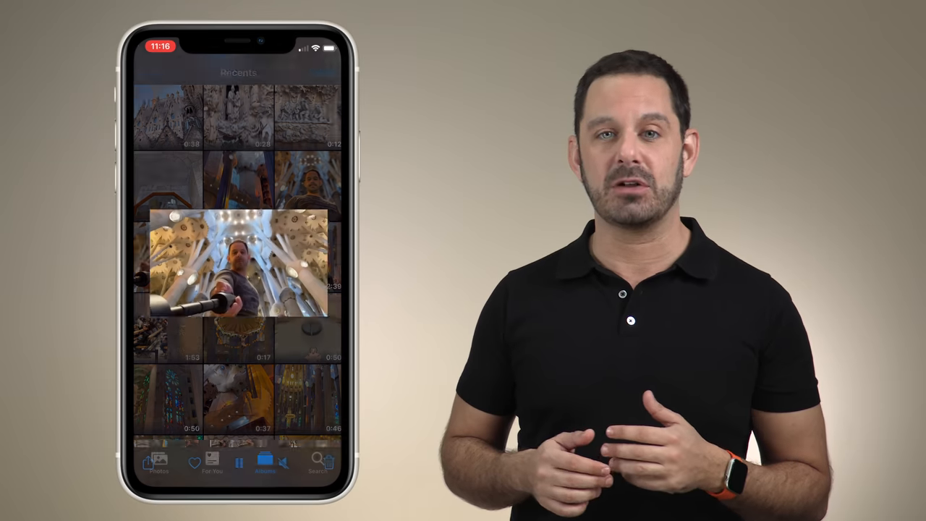
- Paste the iCloud photo share link into the new message body
click(238, 265)
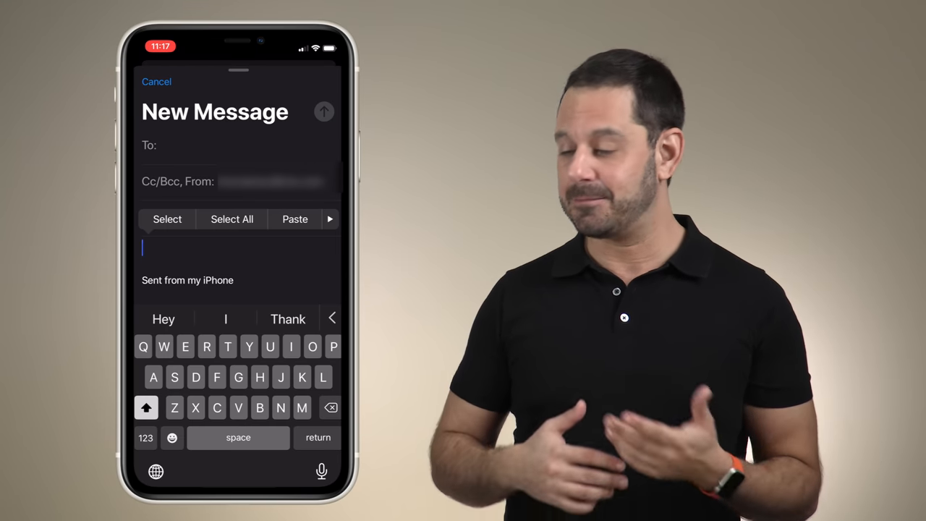
click(294, 219)
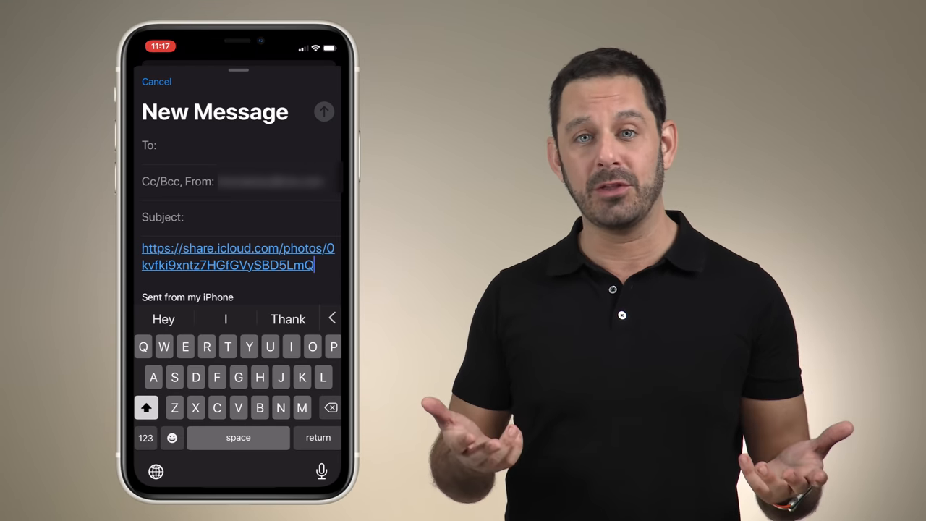